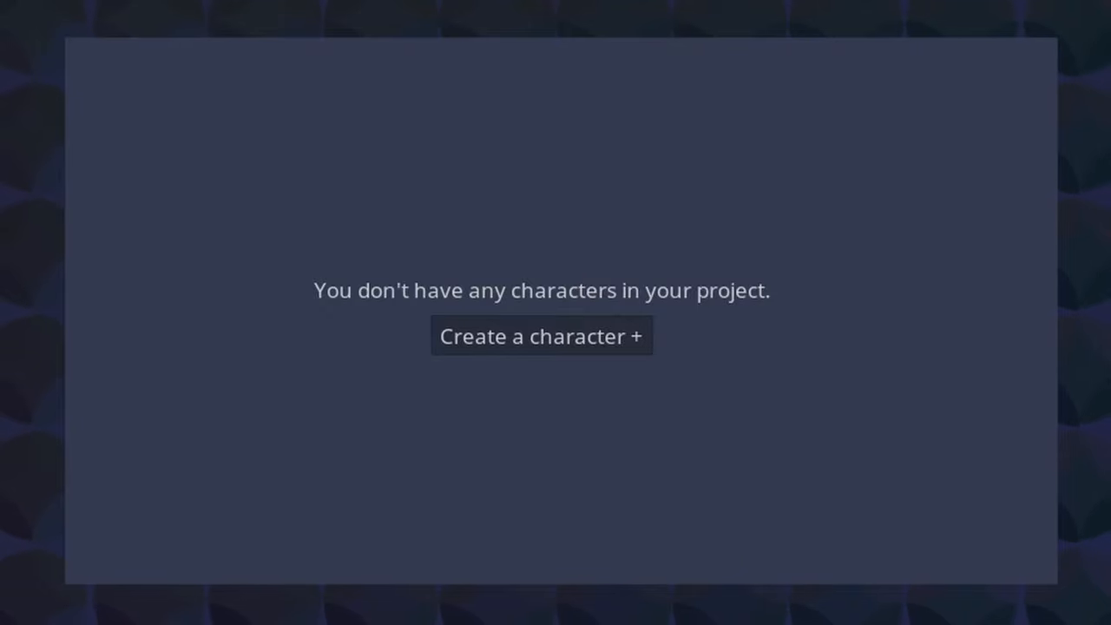
pyautogui.moveTo(561, 379)
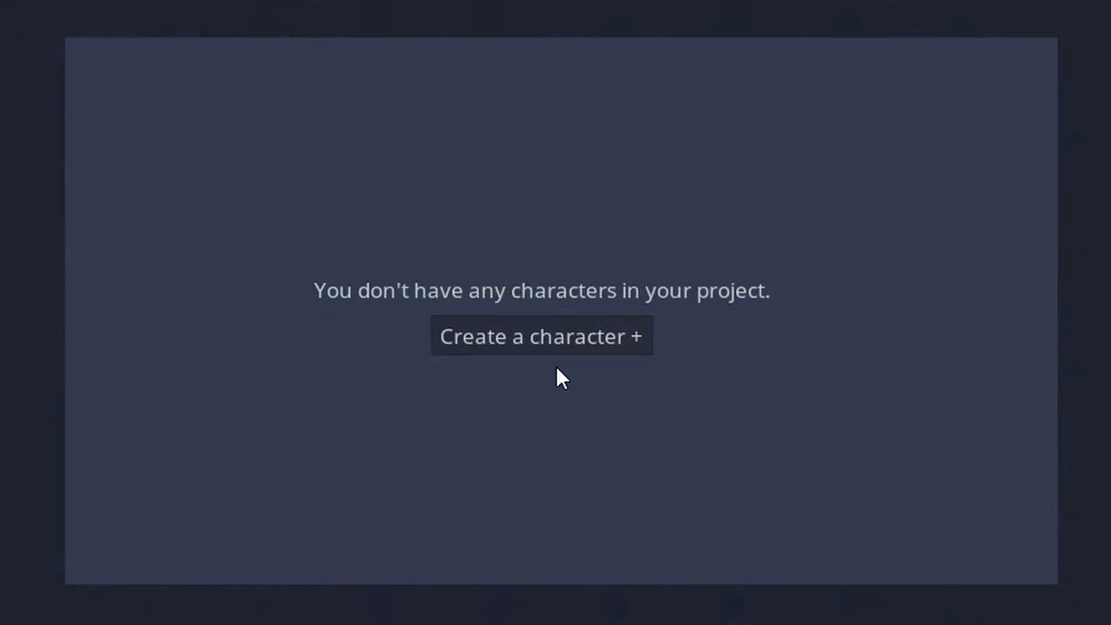
# - Create the first character, Shia, and review her colour, description and portrait expression fields
pyautogui.click(541, 337)
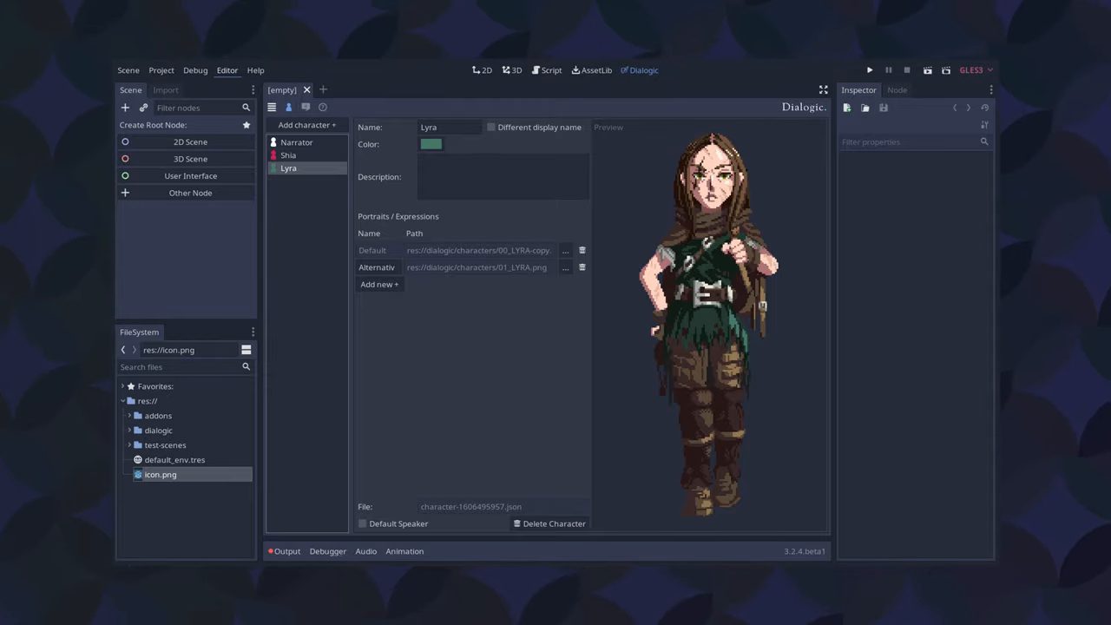
pyautogui.click(430, 144)
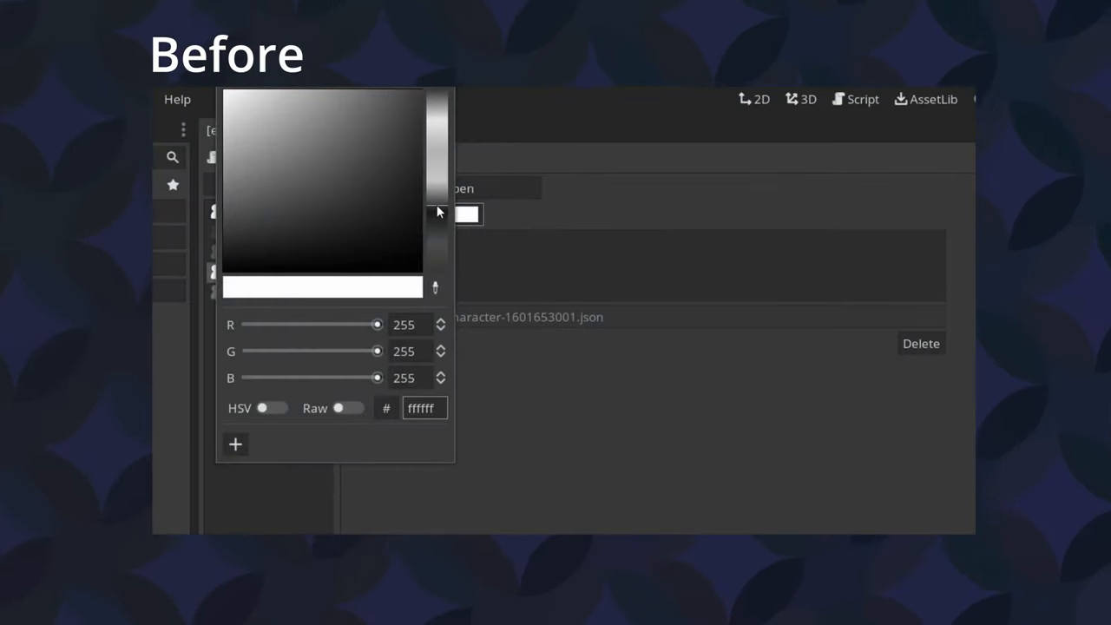
pyautogui.click(462, 216)
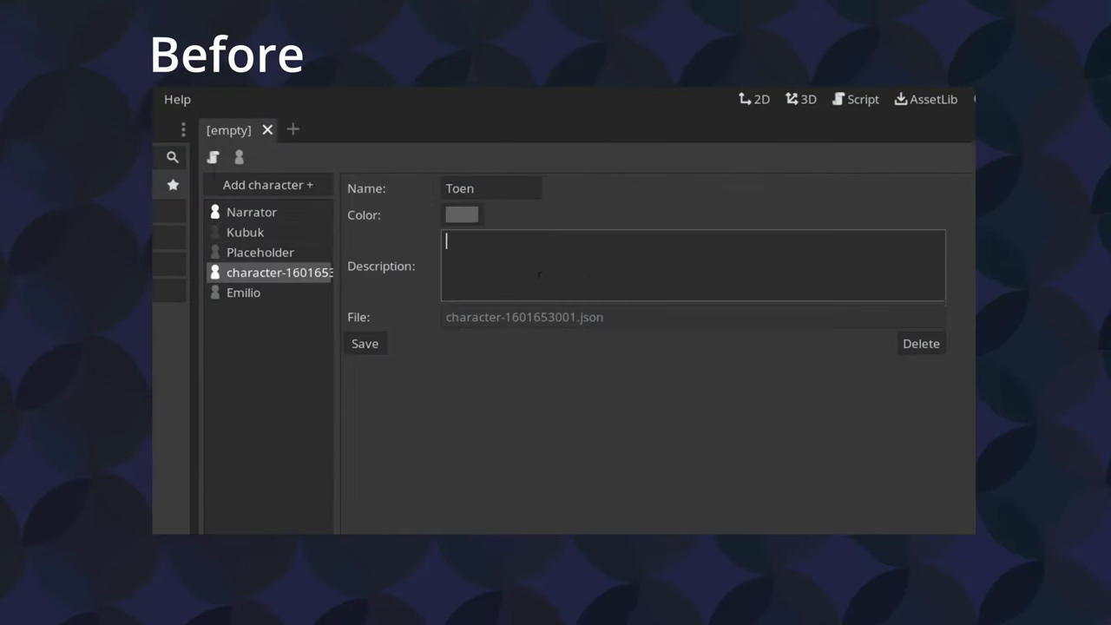
pyautogui.click(364, 344)
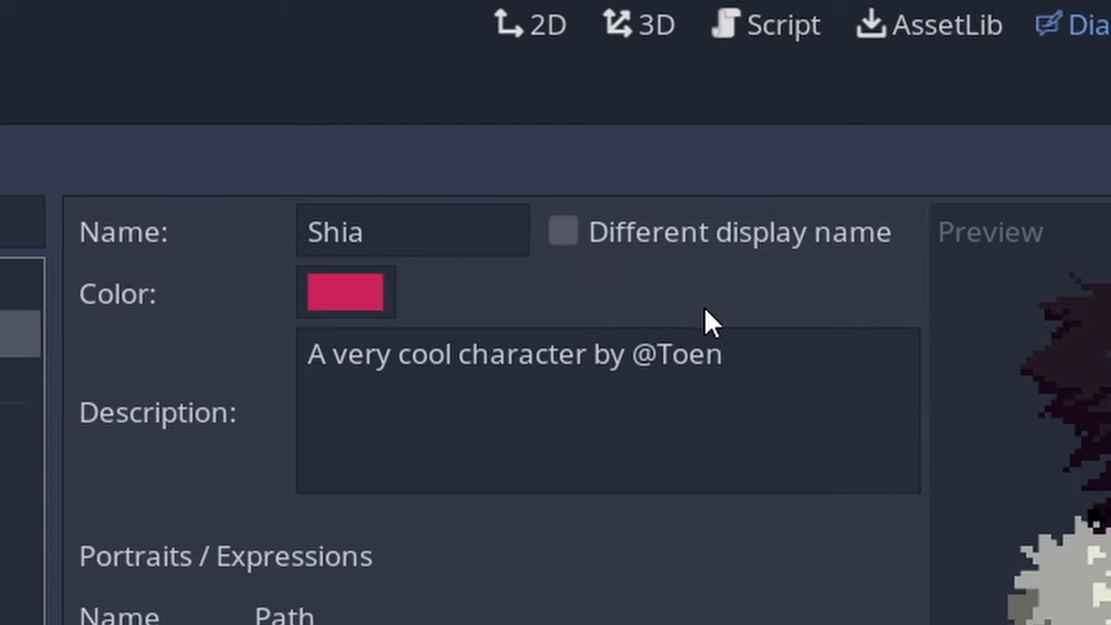
# - Enable 'Different display name' for Shia and Spy and enter their display names
pyautogui.click(563, 233)
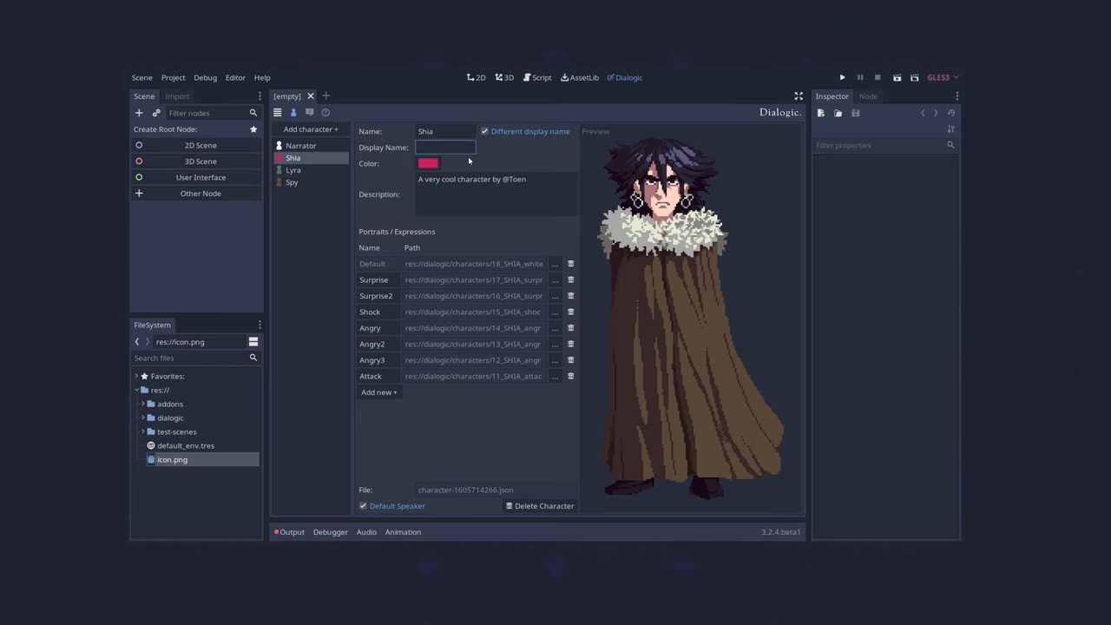
pyautogui.write('Y')
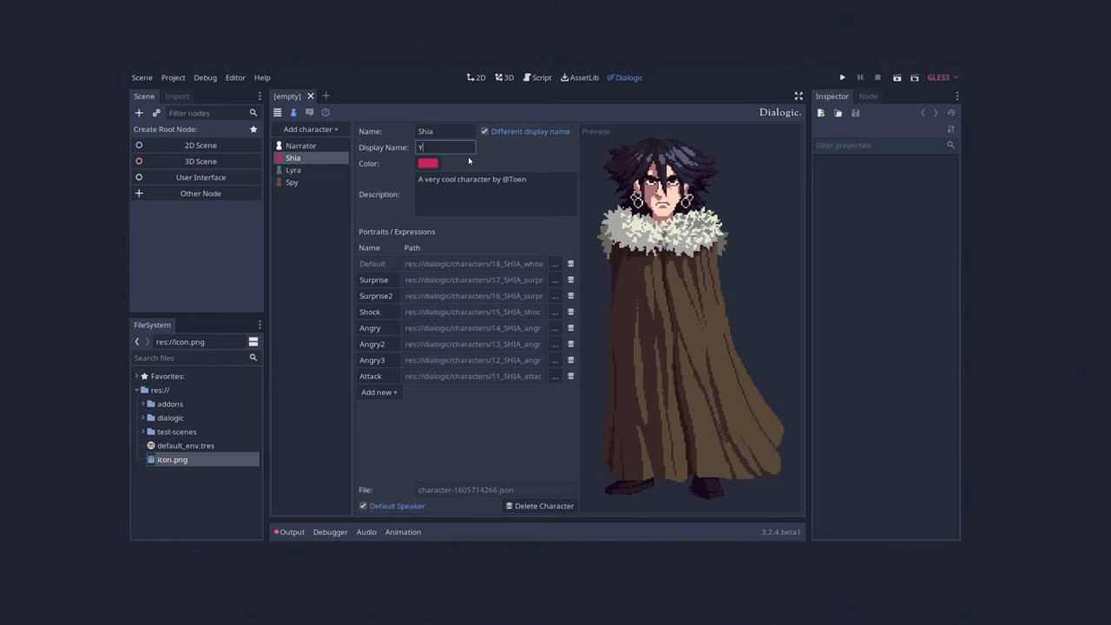
pyautogui.write('ou')
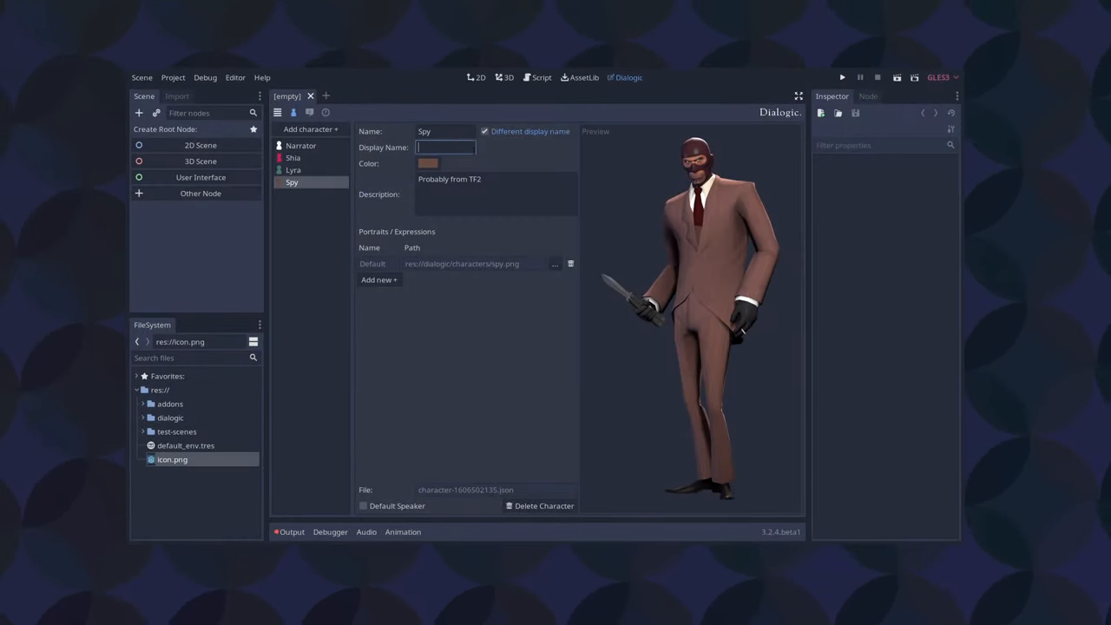
pyautogui.write('??????')
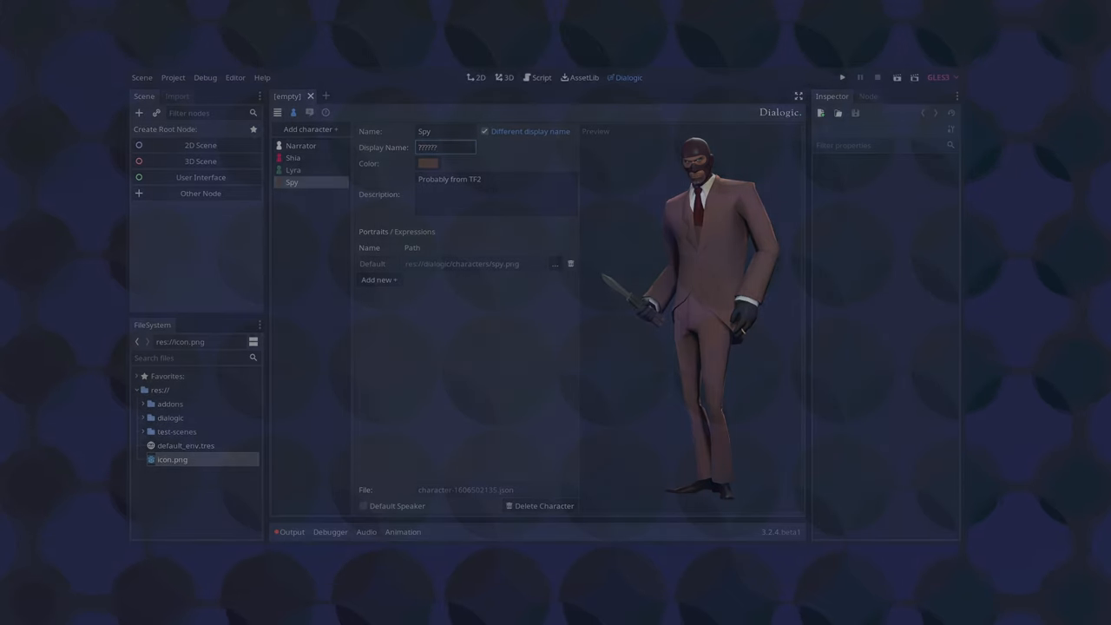
# - Add an Attack expression to Shia's portraits alongside Default and Angry2, then reach her timeline
pyautogui.click(294, 156)
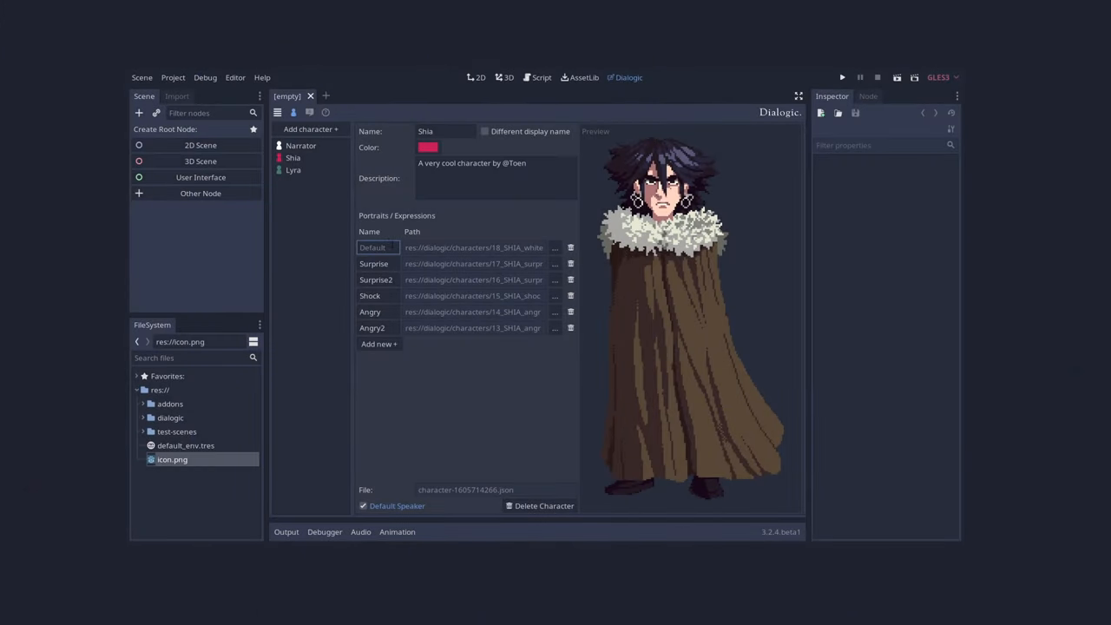
pyautogui.click(375, 279)
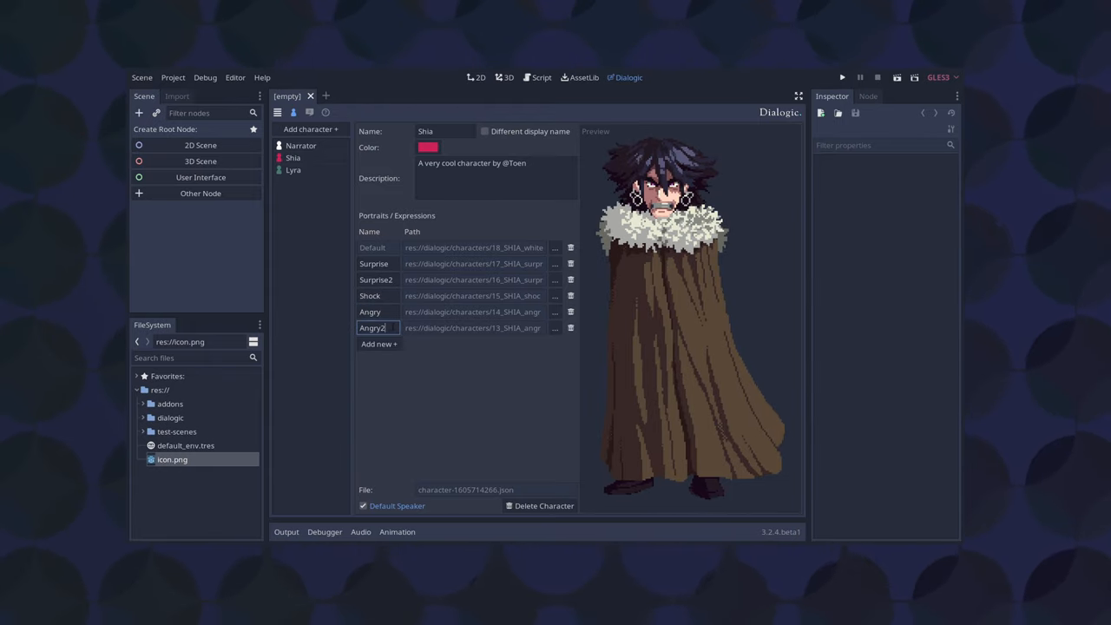
pyautogui.click(556, 328)
pyautogui.write('A')
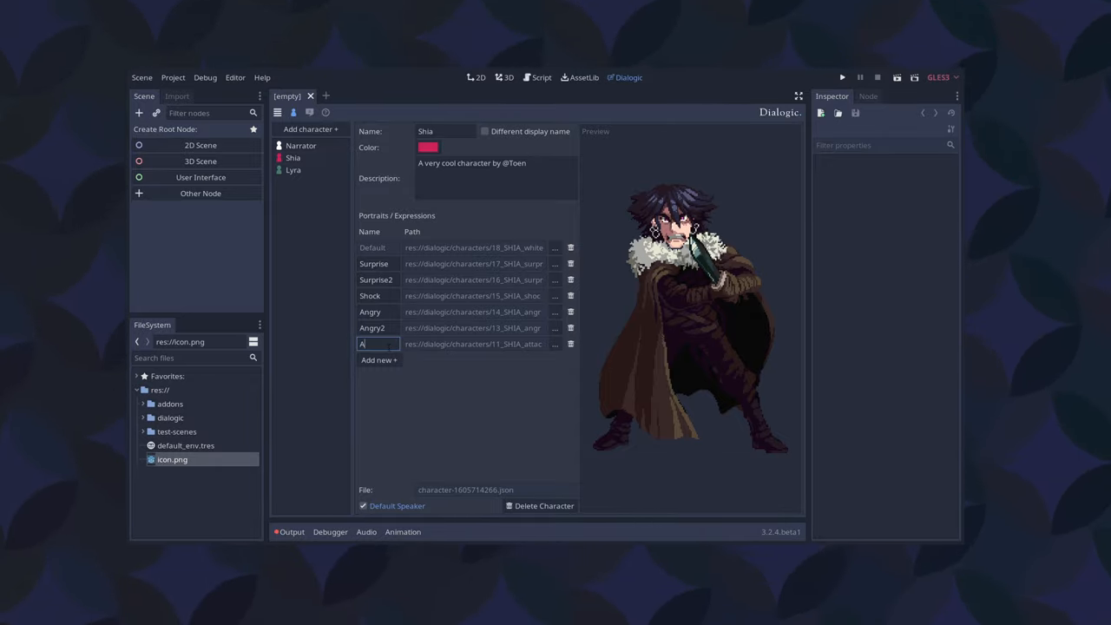
pyautogui.write('ttack')
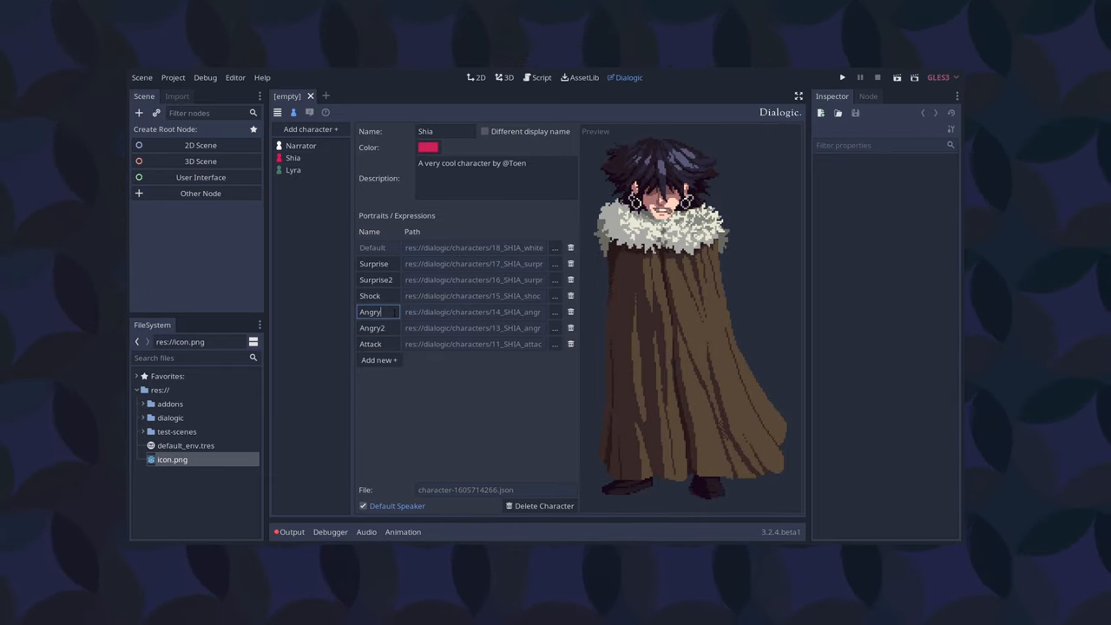
pyautogui.click(372, 344)
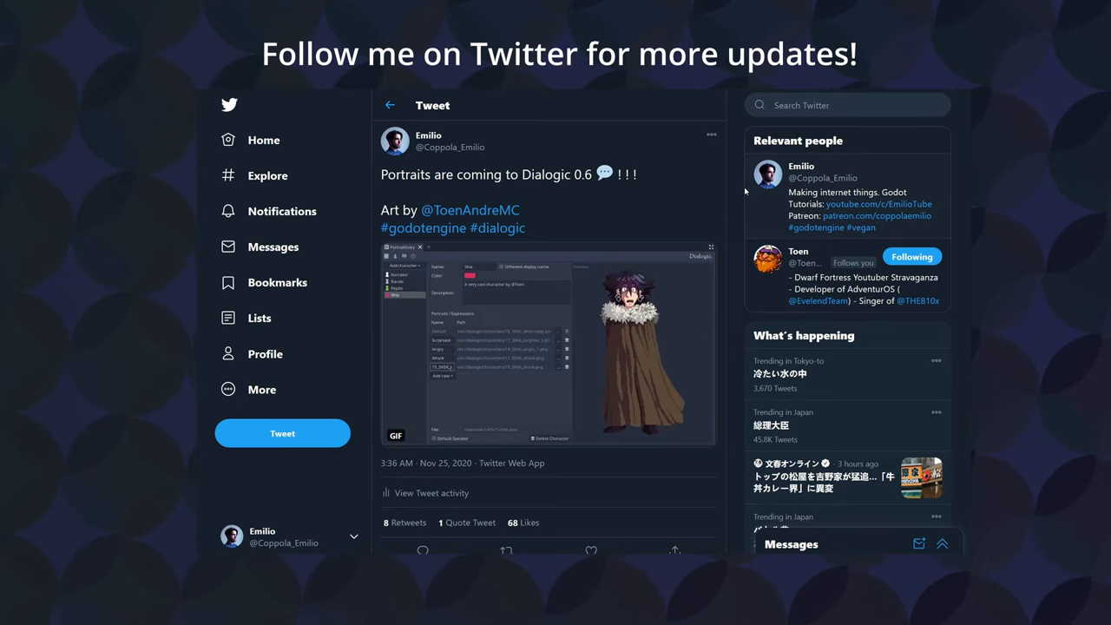
pyautogui.scroll(-3)
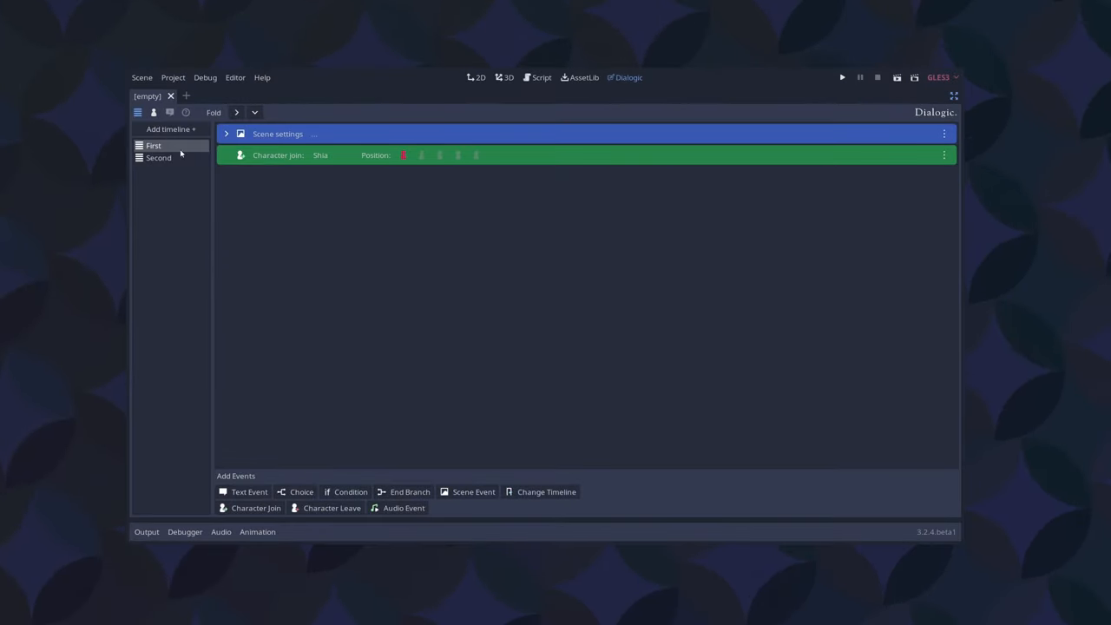
# - Add a Text event spoken by Shia and choose her Attack expression from the portrait list
pyautogui.click(250, 491)
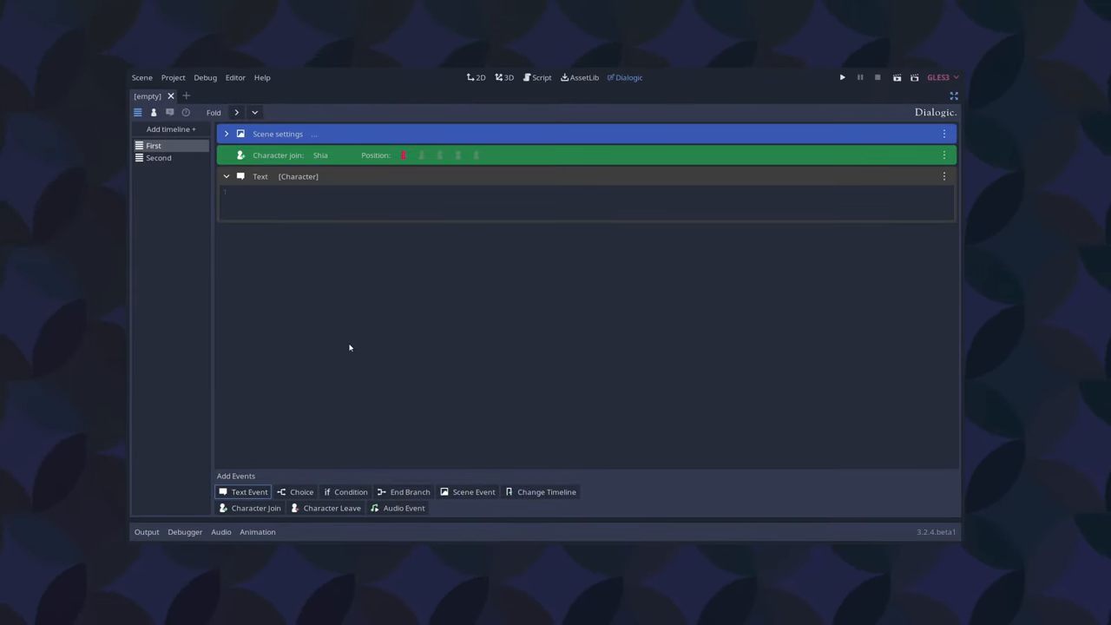
pyautogui.click(298, 177)
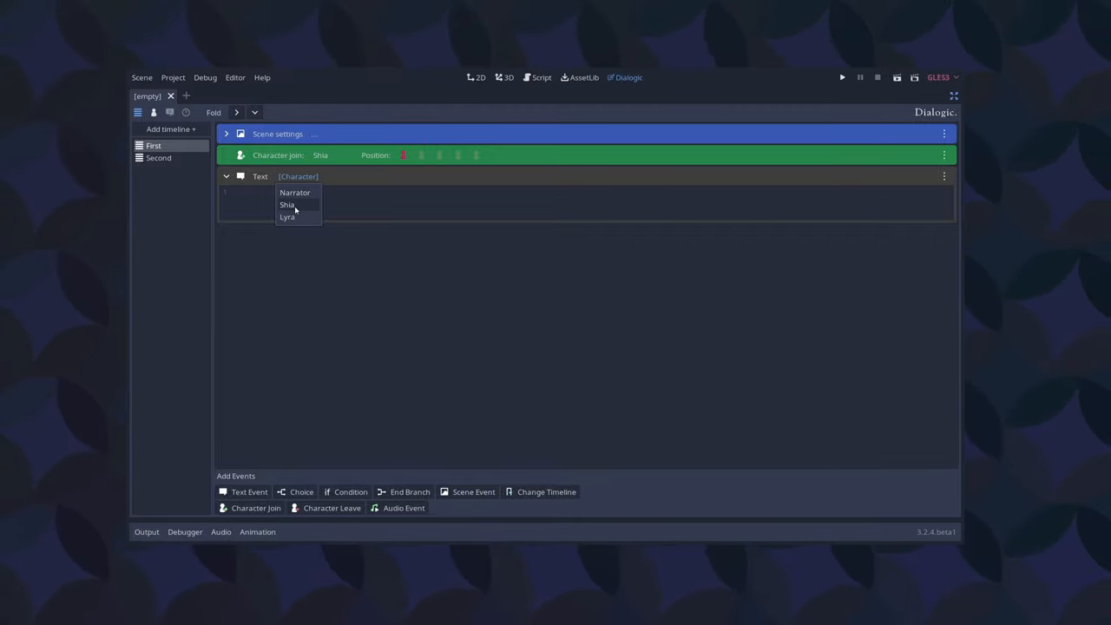
pyautogui.click(287, 205)
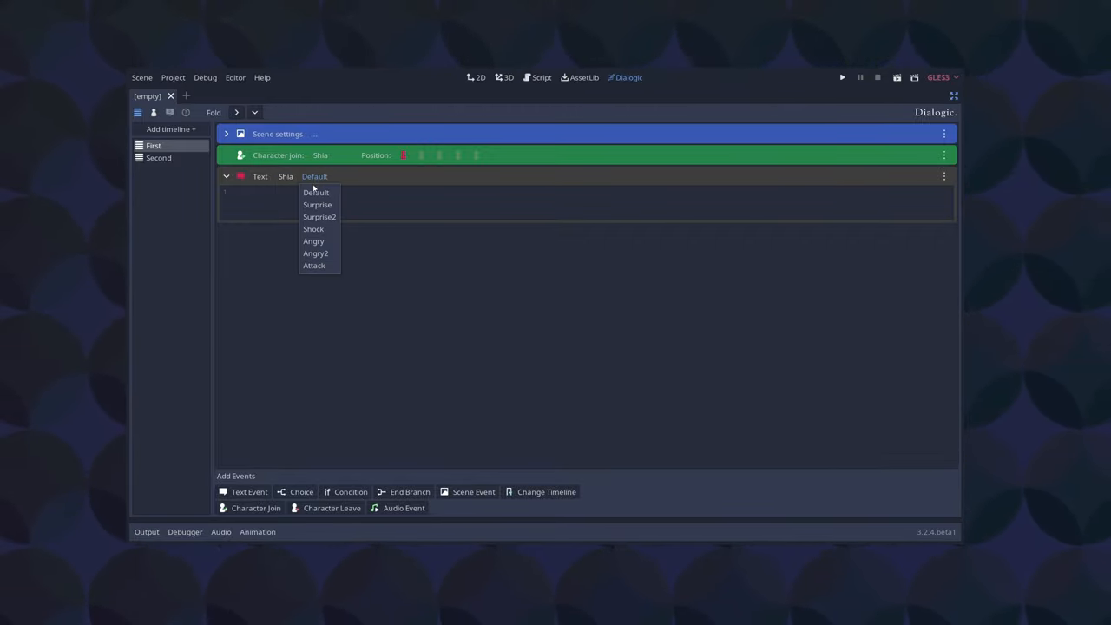
pyautogui.click(315, 266)
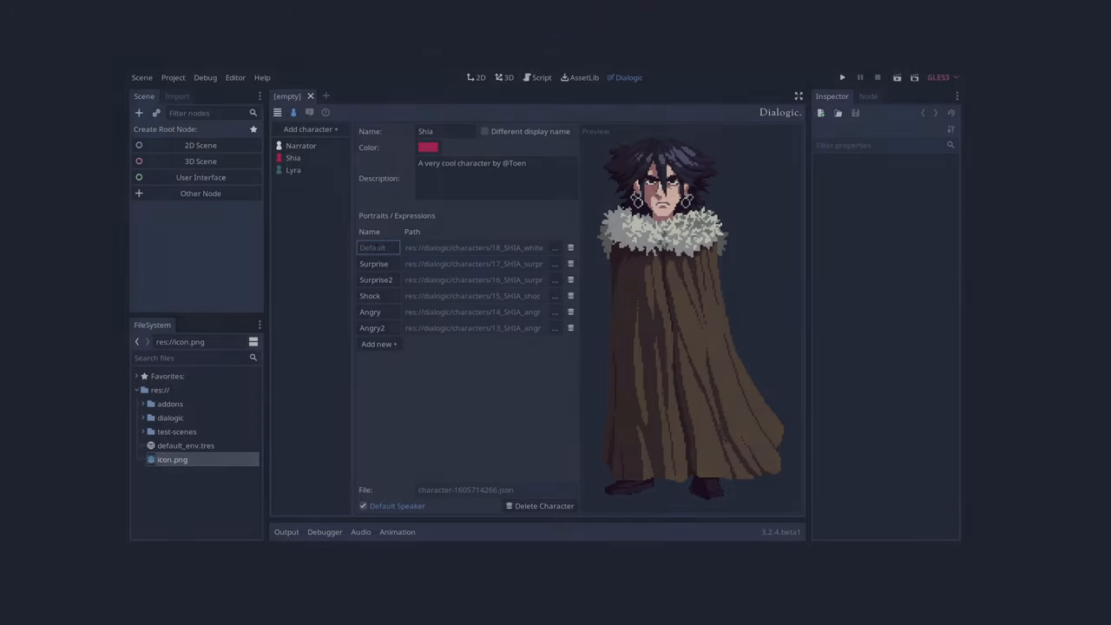
# - Check Shia's Surprise and Angry2 portraits so her Attack text event reads "I'm attacking!"
pyautogui.click(373, 264)
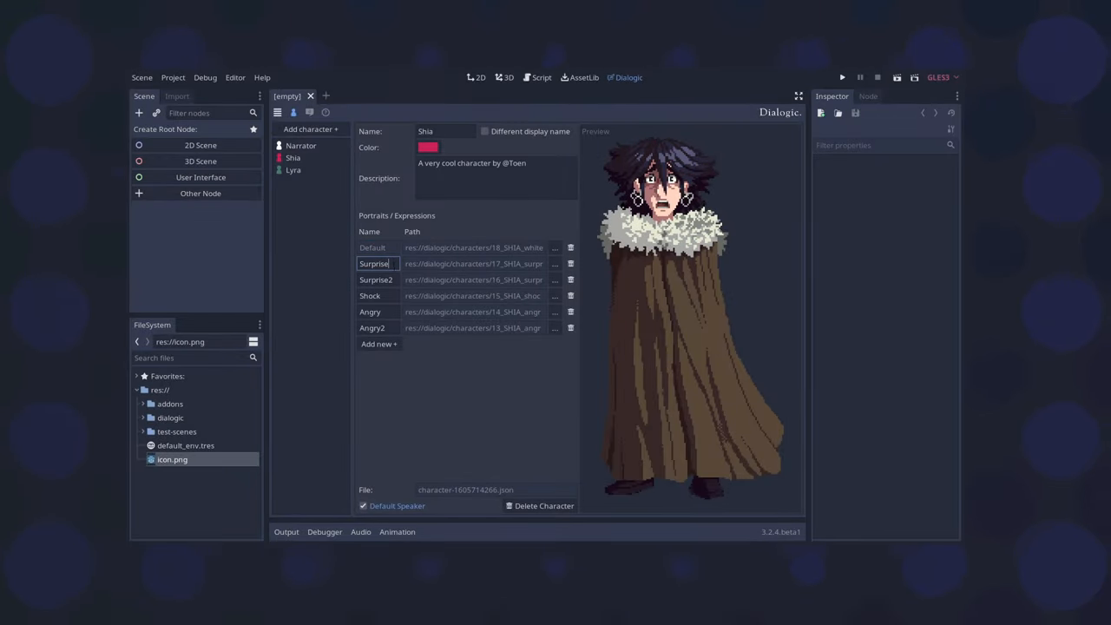
pyautogui.click(370, 313)
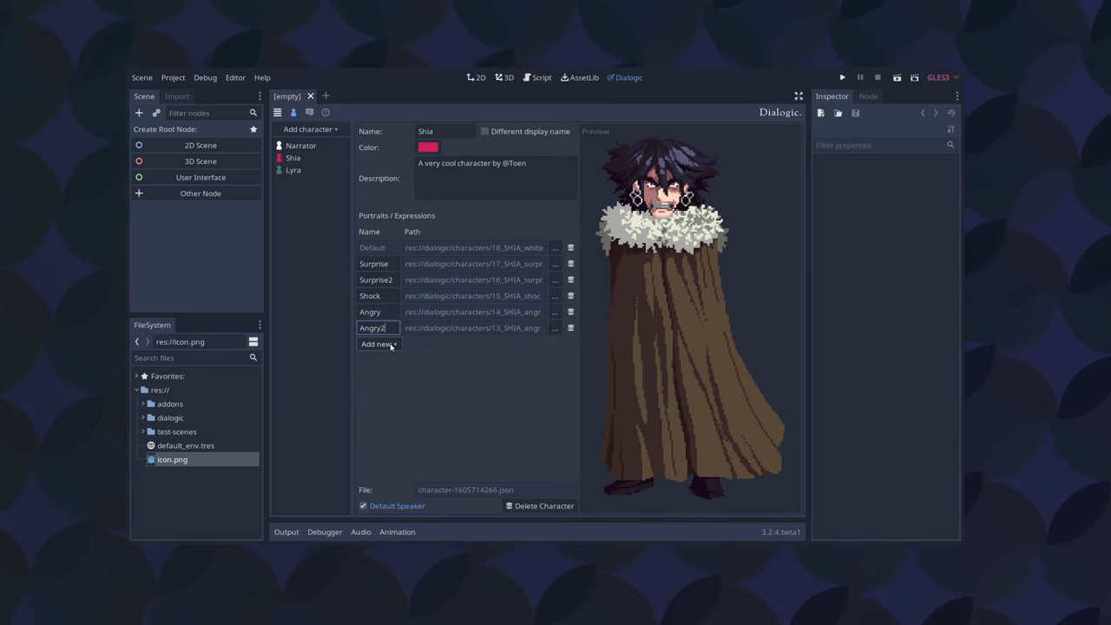
pyautogui.click(553, 328)
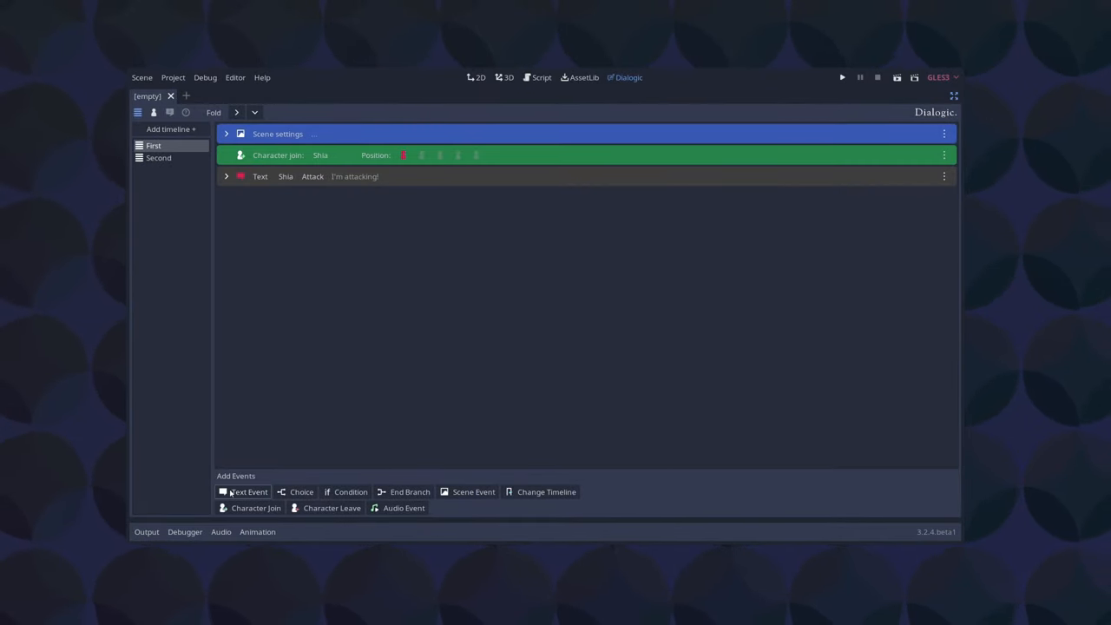
# - Add blank text events and make Narrator the Default Speaker in the characters editor
pyautogui.click(250, 491)
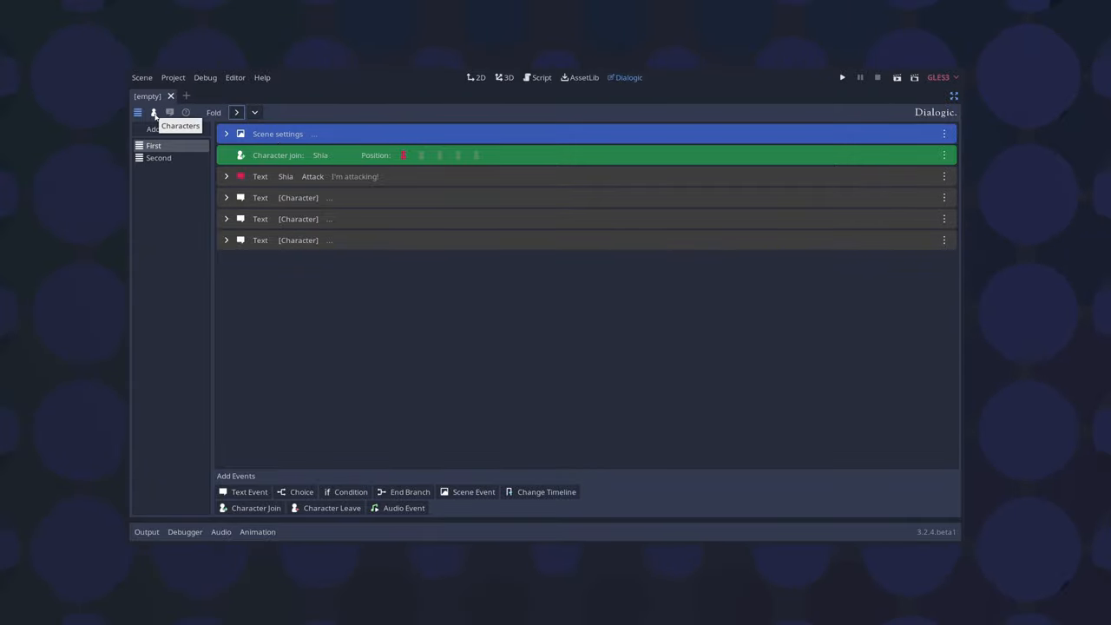
pyautogui.click(153, 111)
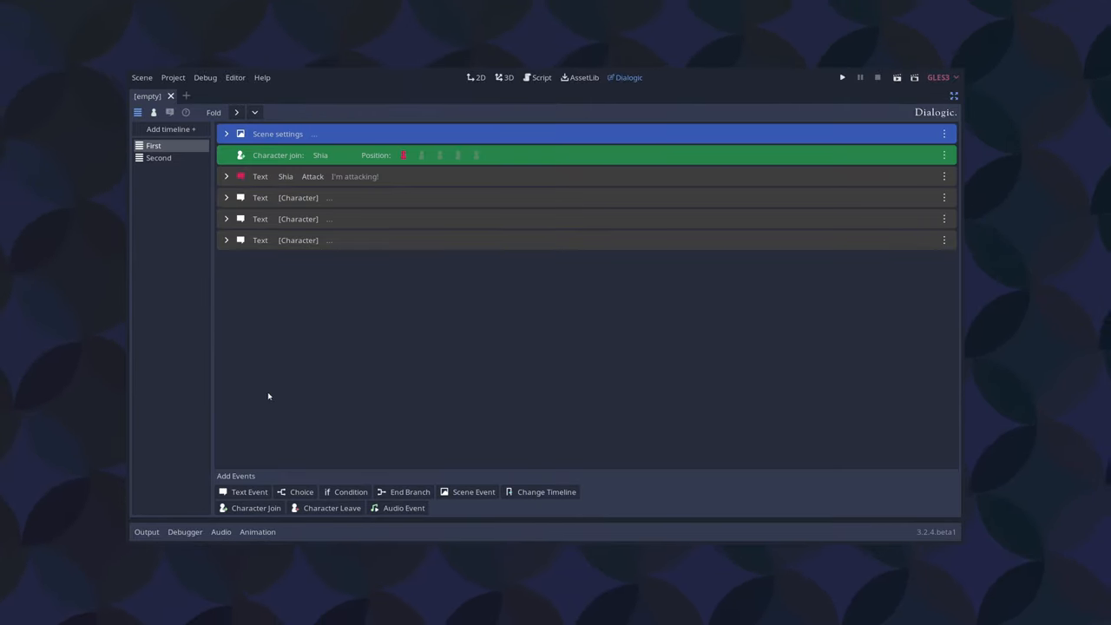
# - Add text events that default to Narrator, fold them, and return to Narrator's character page
pyautogui.click(250, 492)
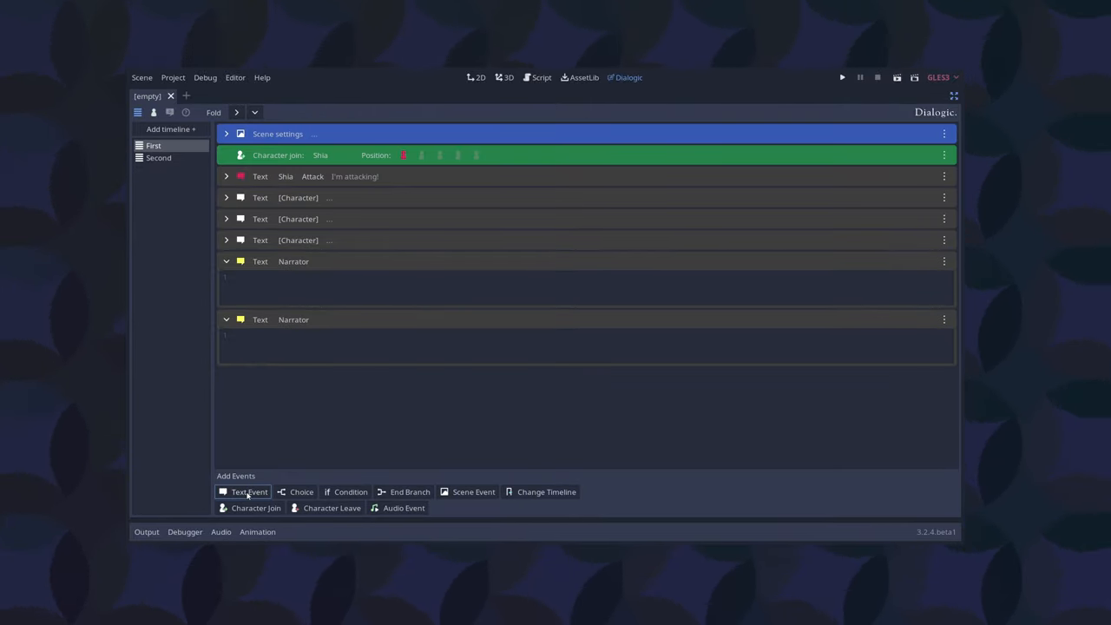
pyautogui.click(250, 491)
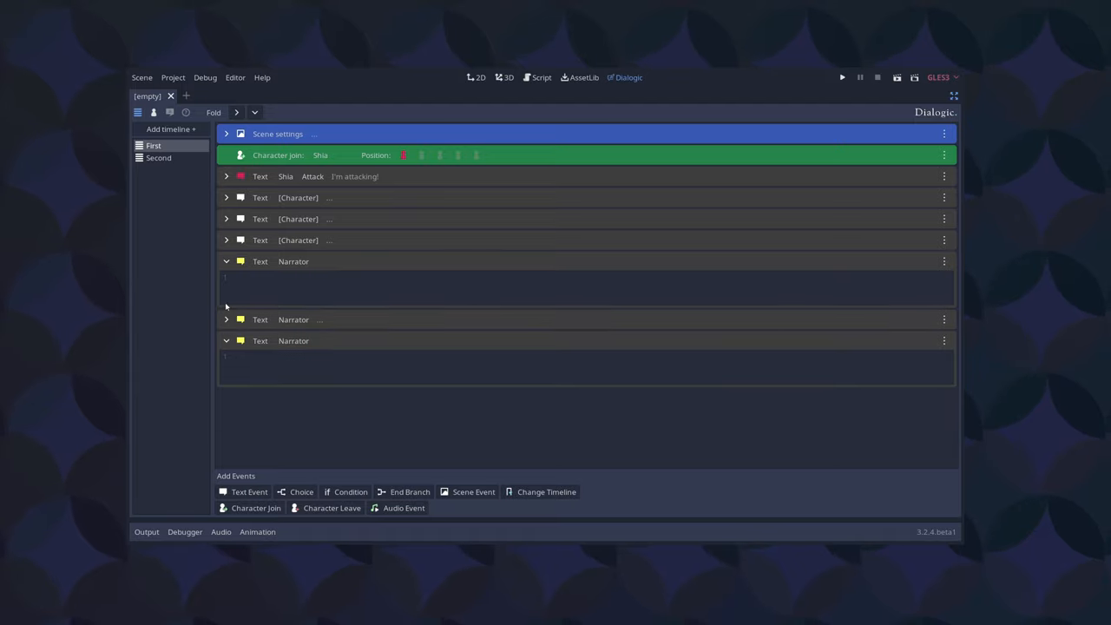
pyautogui.click(225, 261)
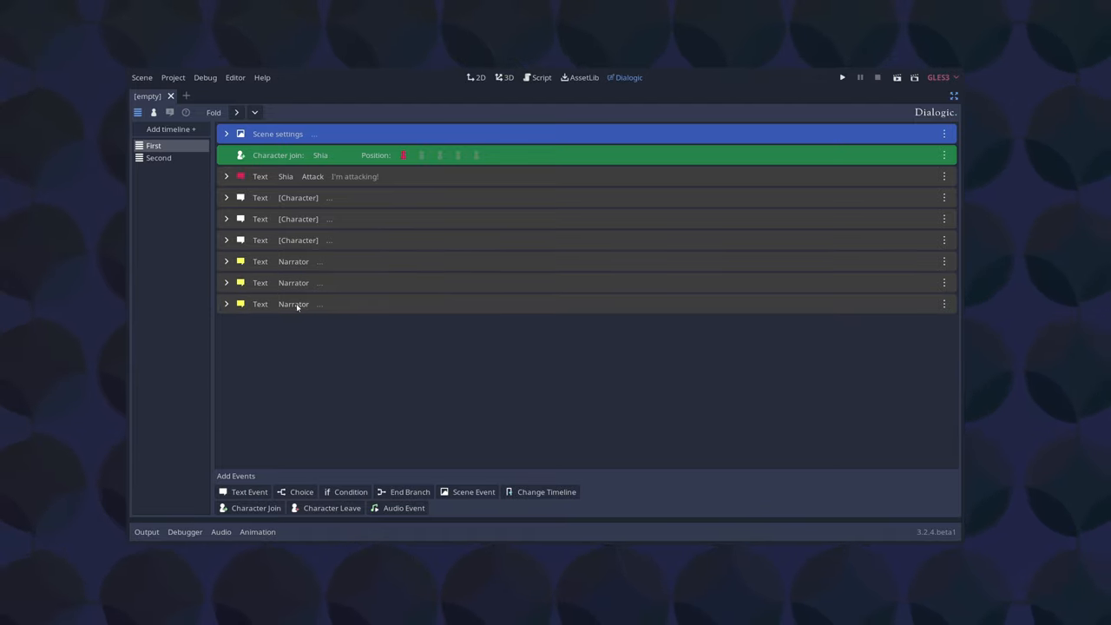
pyautogui.click(153, 111)
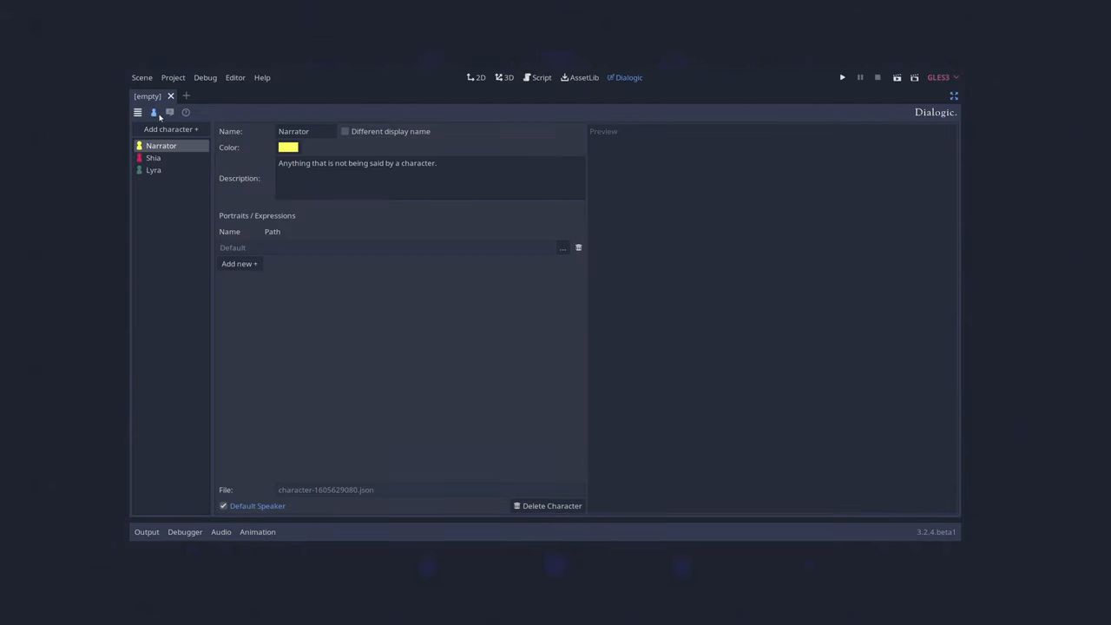
# - Remove Default Speaker from Narrator and set Lyra as the default speaker instead
pyautogui.click(222, 505)
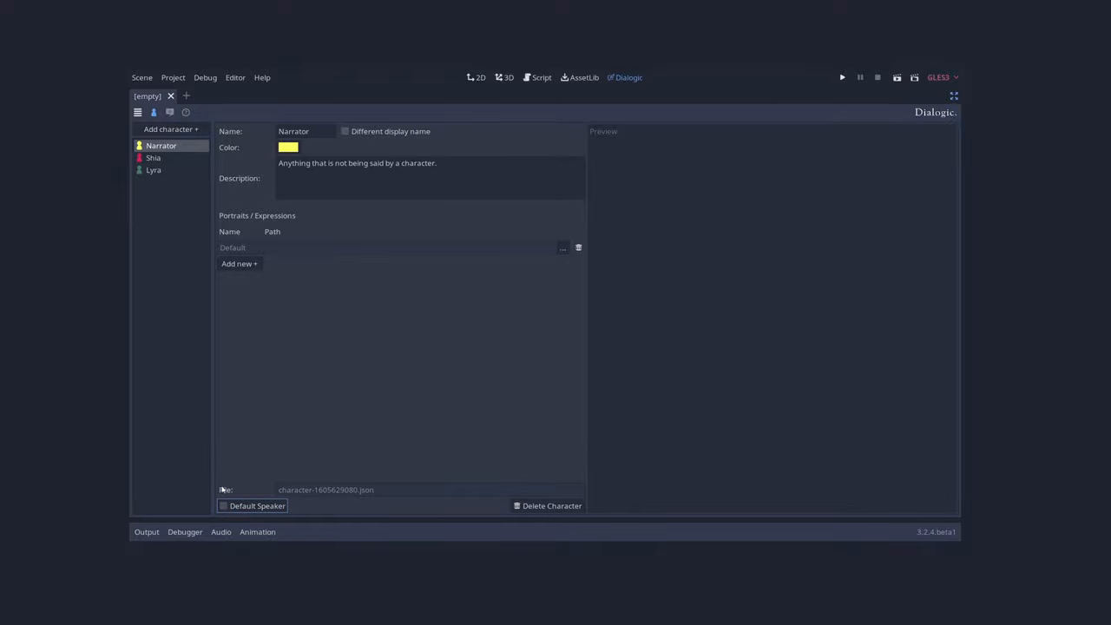
pyautogui.click(153, 170)
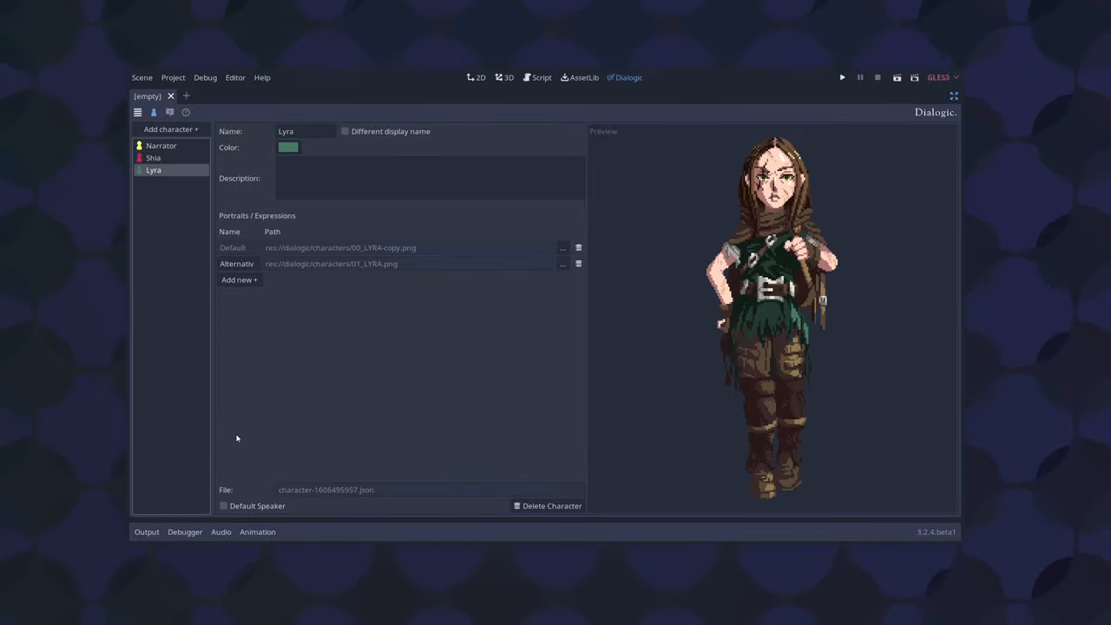
pyautogui.click(222, 505)
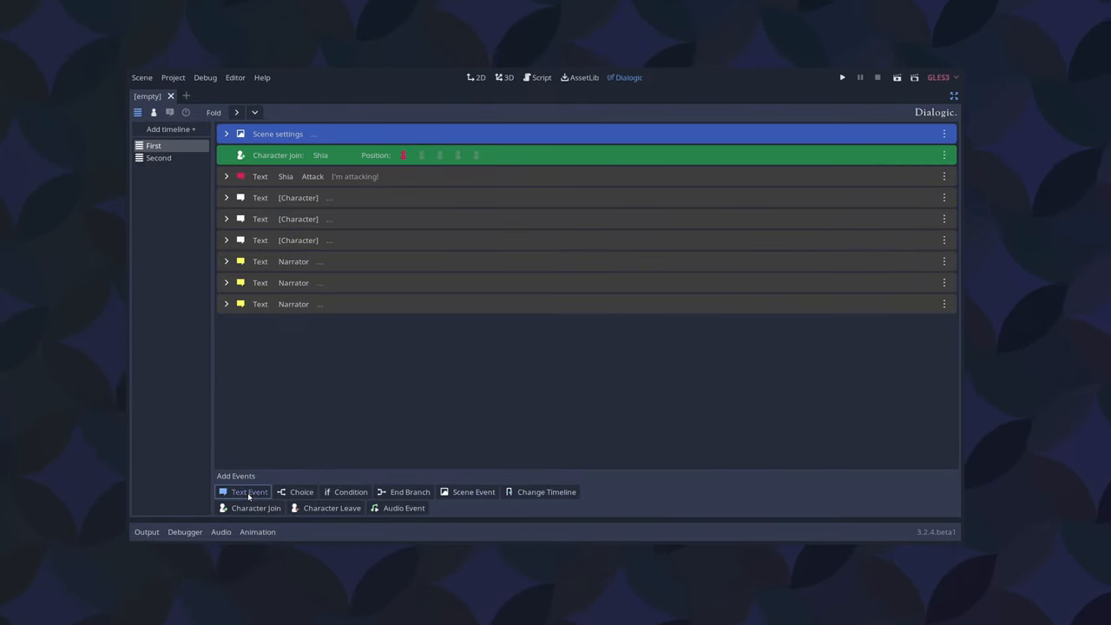
# - Add text events that automatically take Lyra as their speaker
pyautogui.click(250, 493)
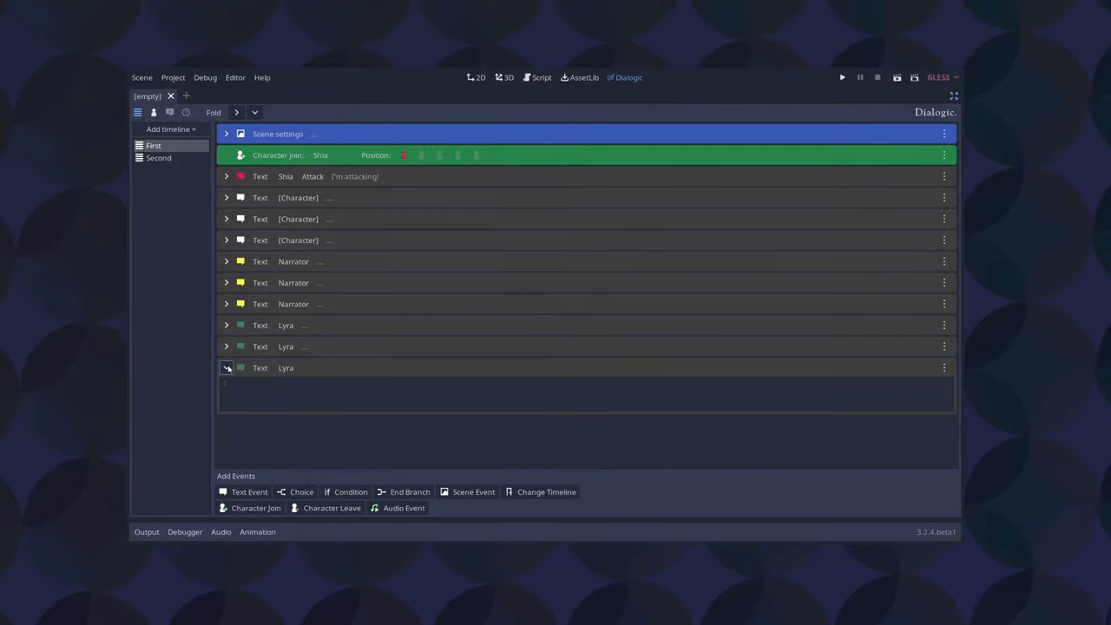
pyautogui.click(840, 77)
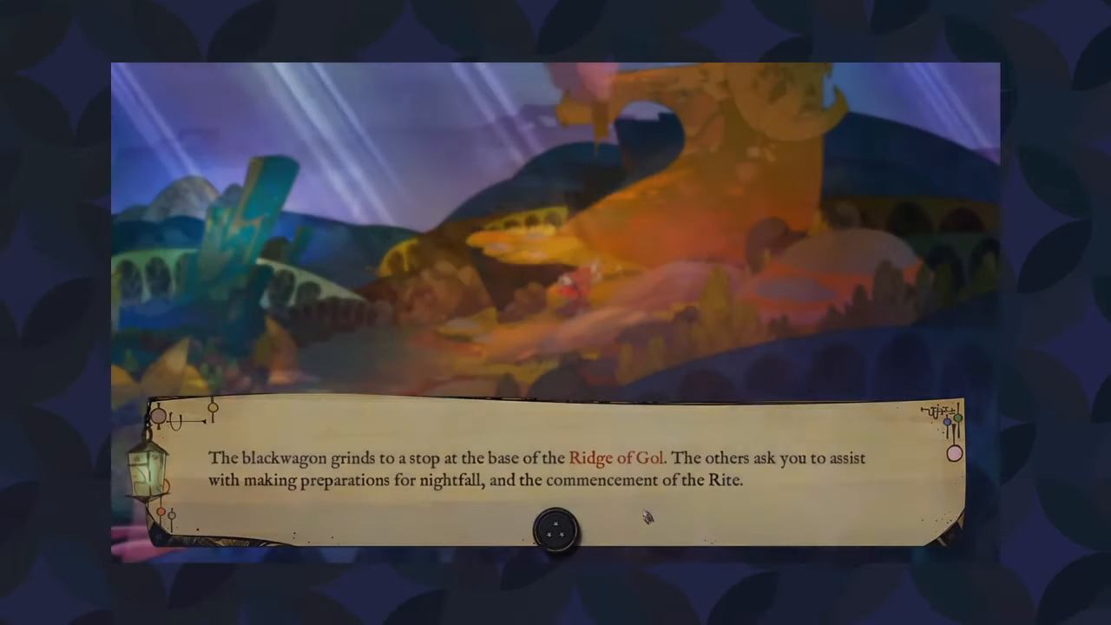
pyautogui.moveTo(615, 458)
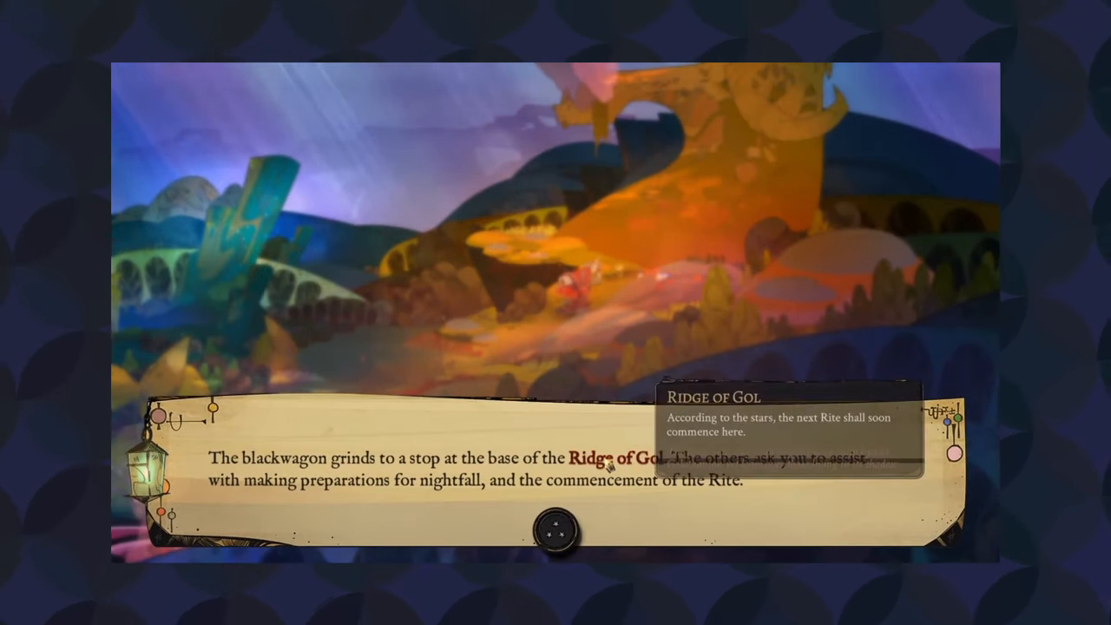